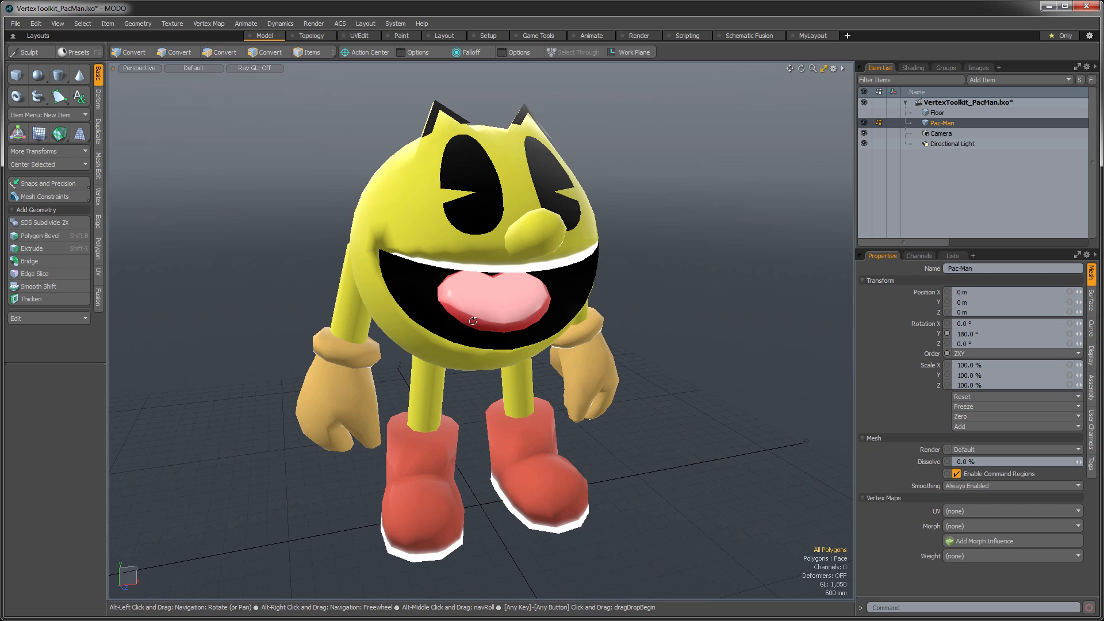
Switch to the Game Tools layout to show the Unreal Engine 4 export settings.
{"action": "left_click", "coordinate": [223, 52]}
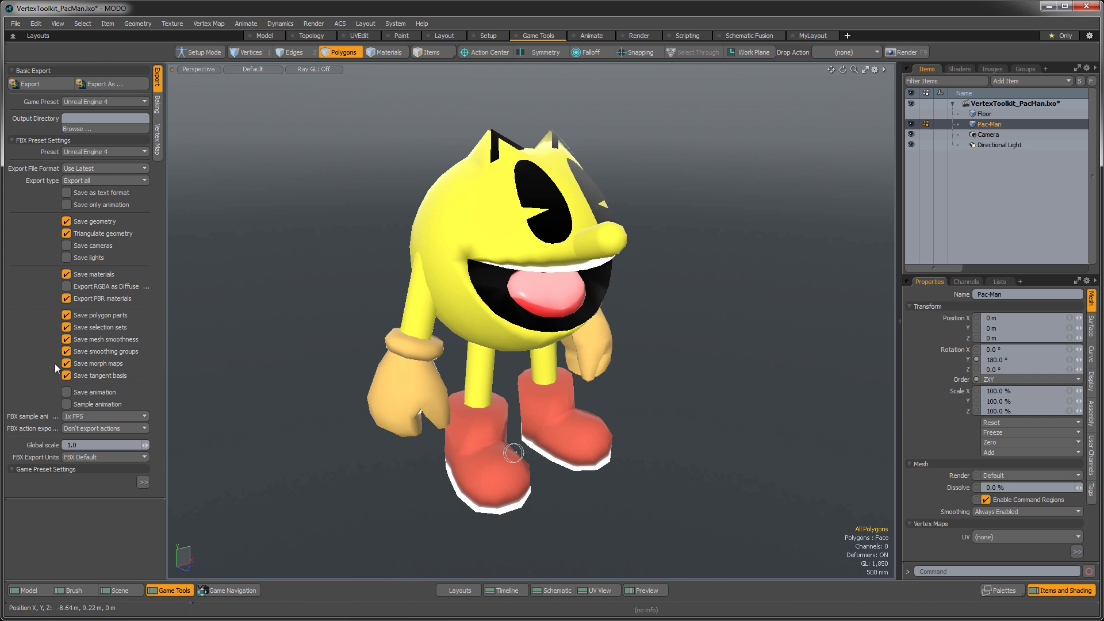
{"action": "mouse_move", "coordinate": [164, 145]}
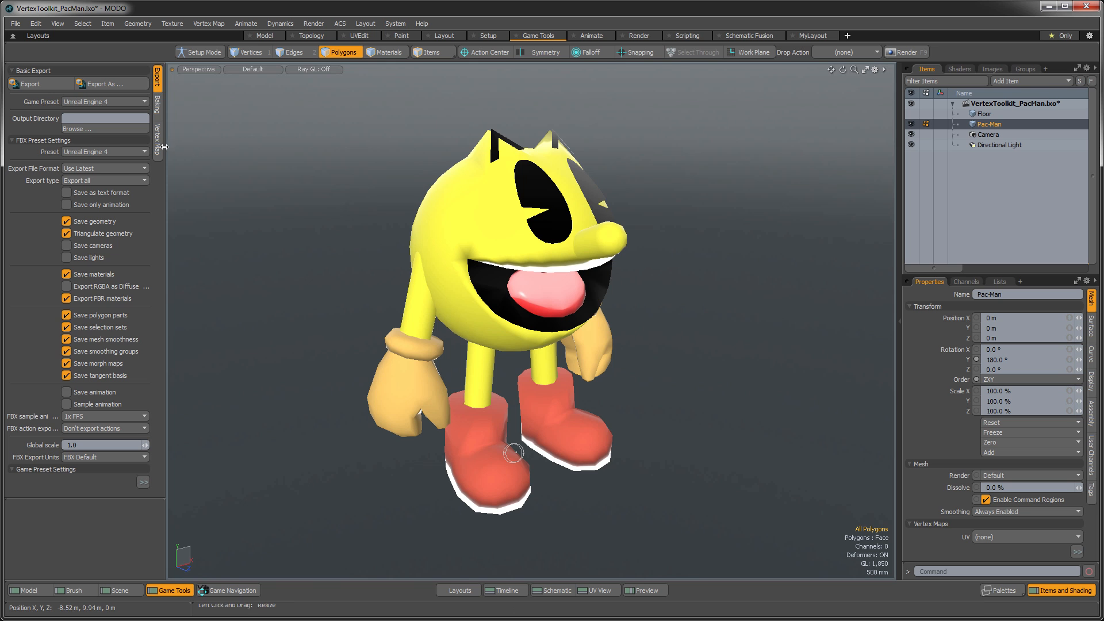
Show the Vertex Map tab with hard edge smoothing and normal tools.
{"action": "left_click", "coordinate": [157, 147]}
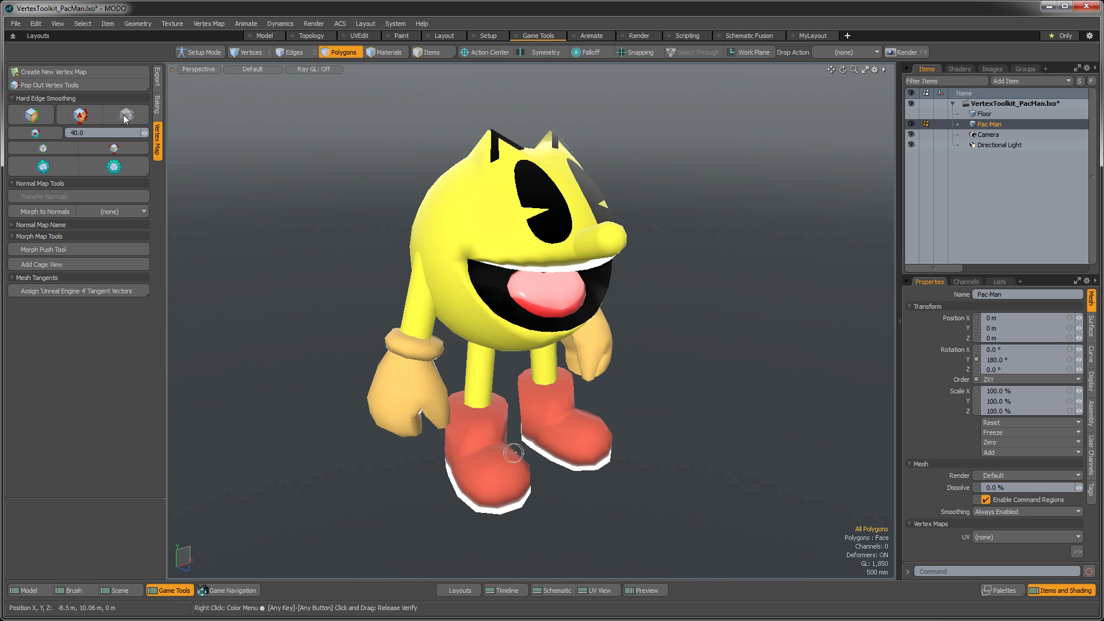
{"action": "mouse_move", "coordinate": [120, 123]}
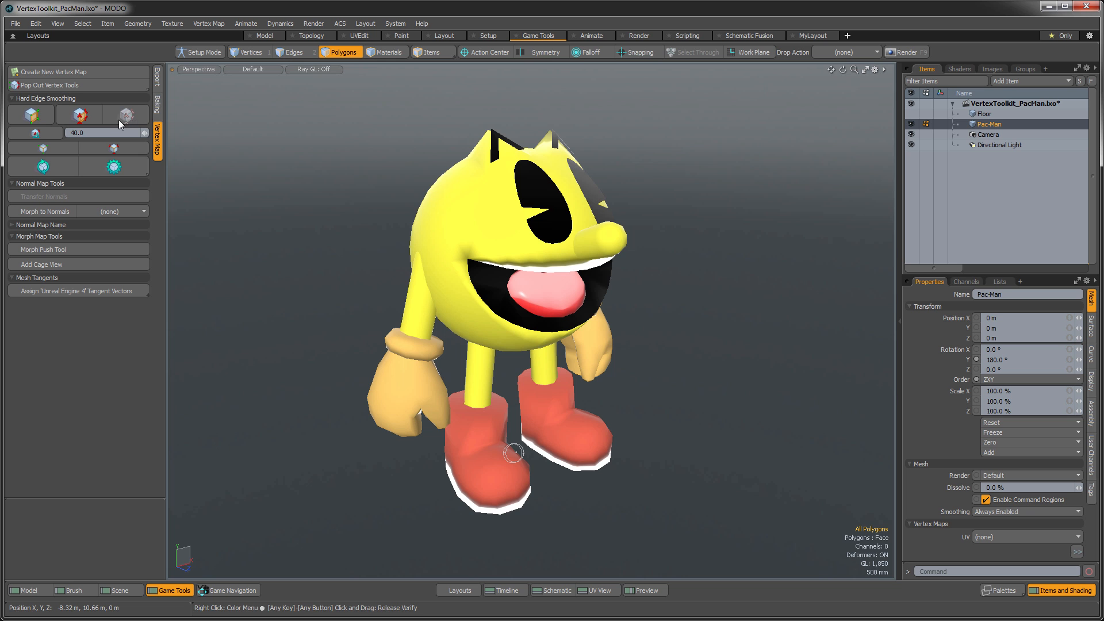
{"action": "mouse_move", "coordinate": [129, 114]}
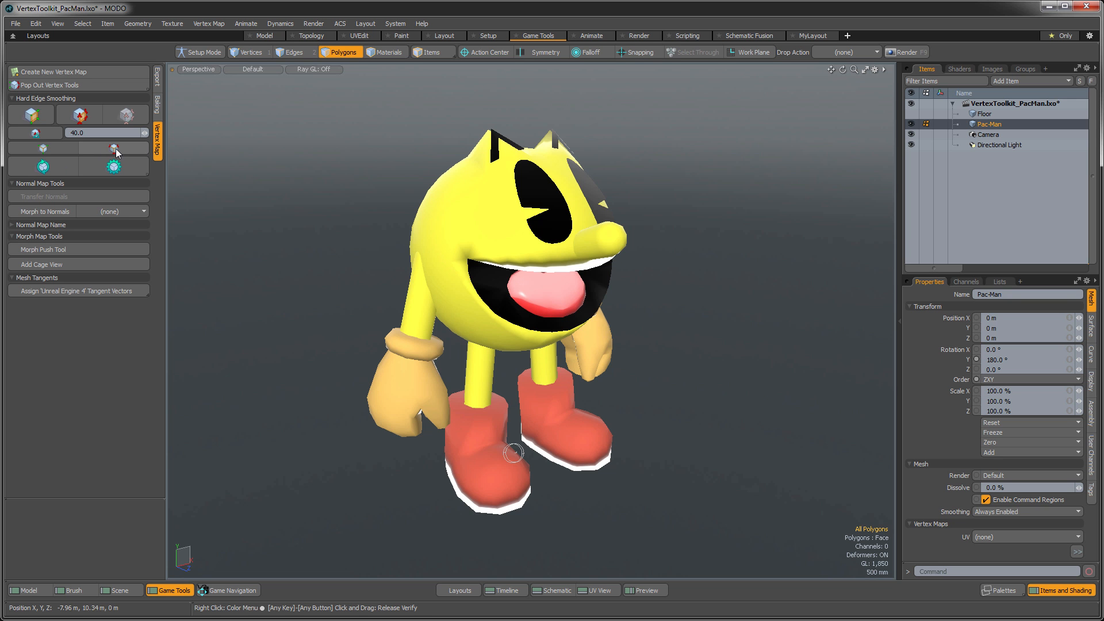
{"action": "mouse_move", "coordinate": [32, 170]}
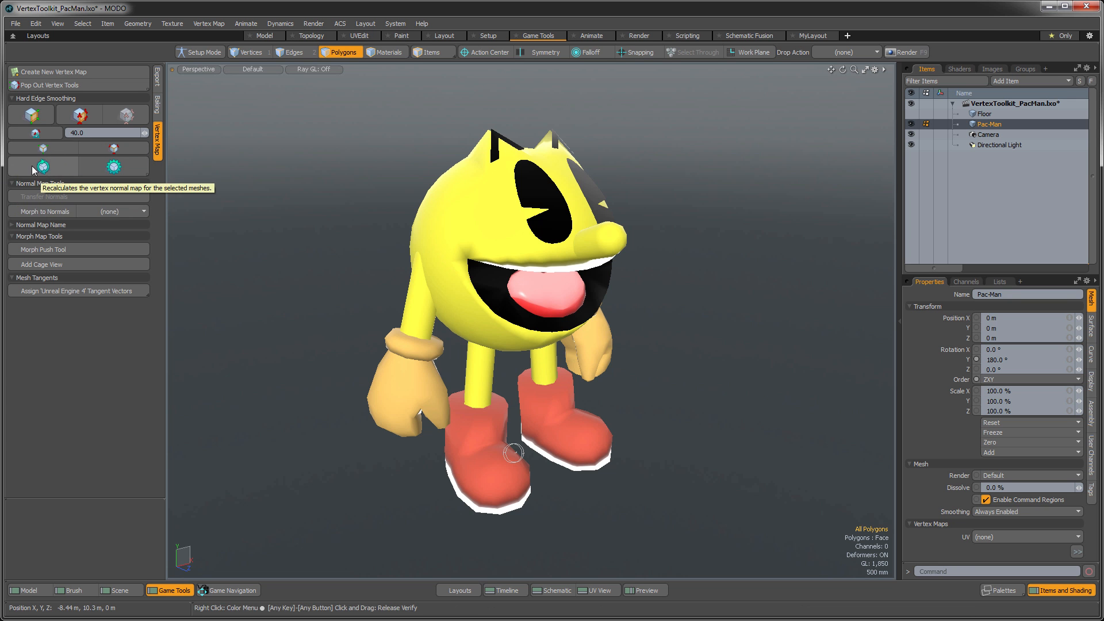
{"action": "mouse_move", "coordinate": [113, 191]}
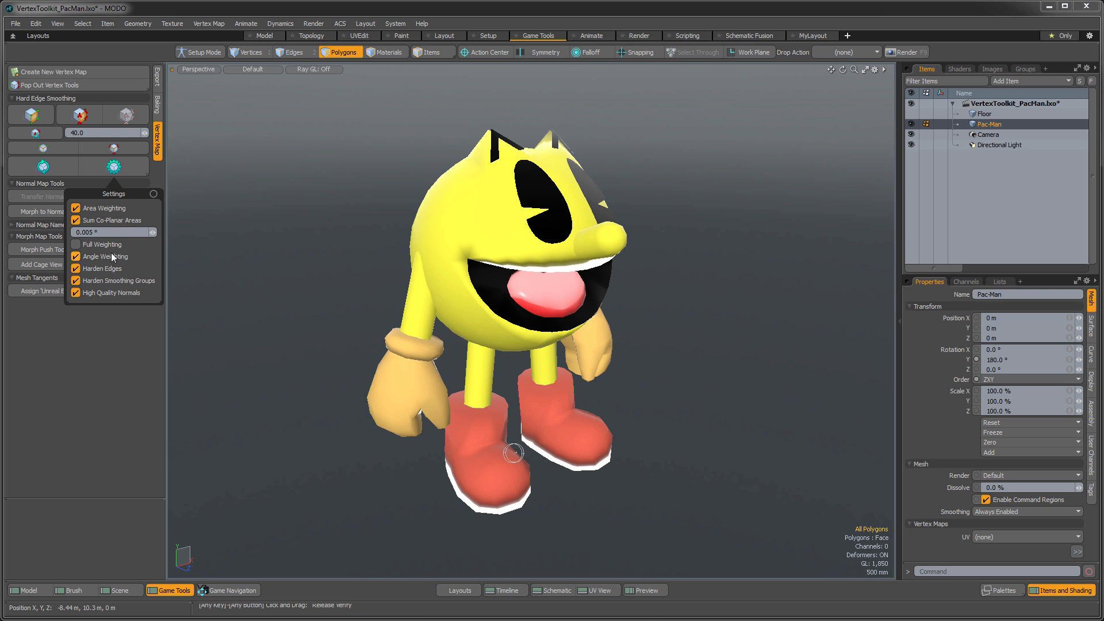
{"action": "mouse_move", "coordinate": [159, 192]}
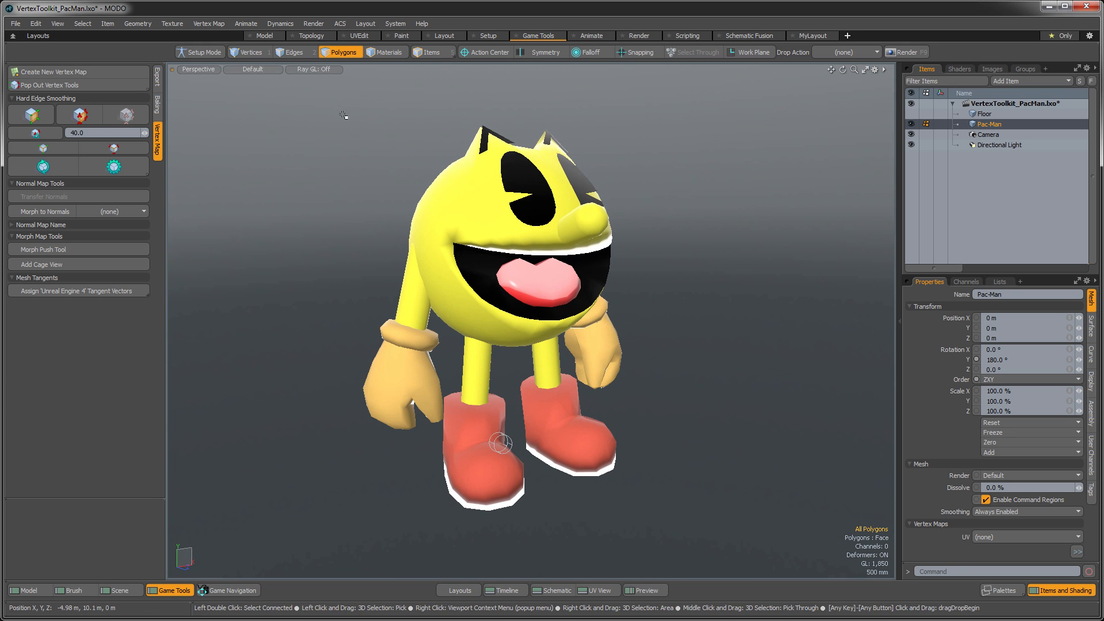
In Edges mode, list polygons by part and select PacMan_Mouth's 34 boundary edges.
{"action": "left_click", "coordinate": [294, 51]}
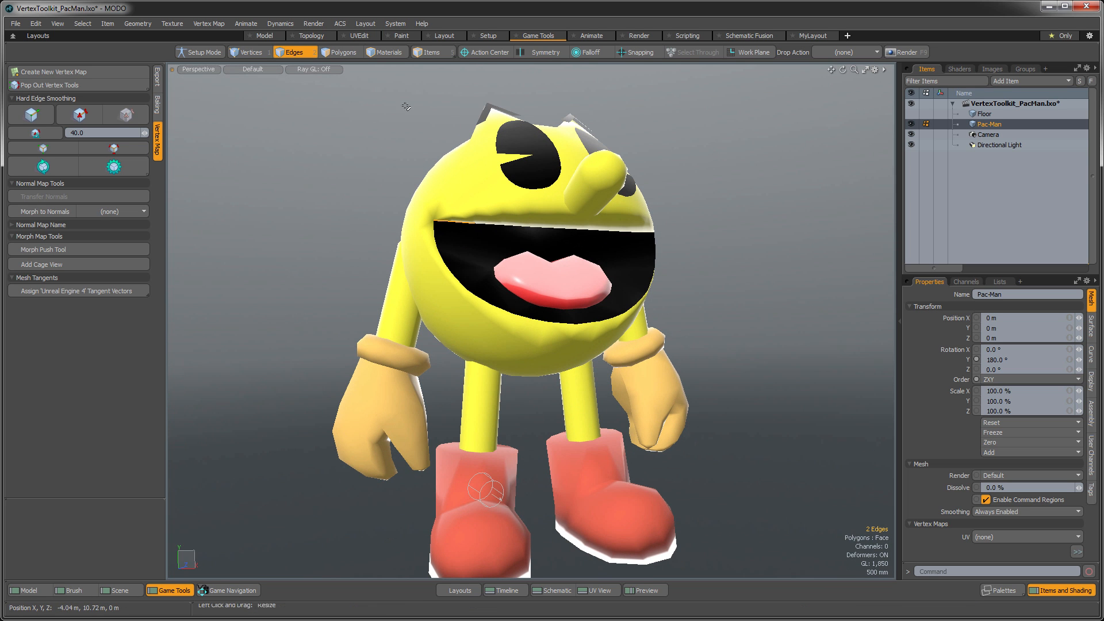
{"action": "left_click", "coordinate": [999, 281]}
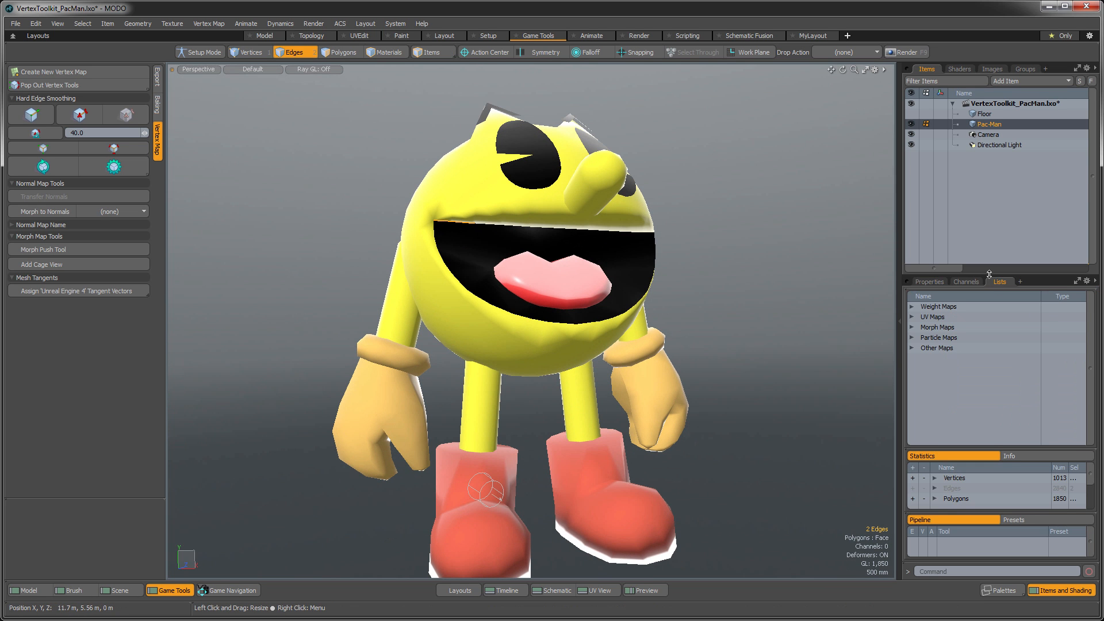
{"action": "left_click", "coordinate": [914, 481]}
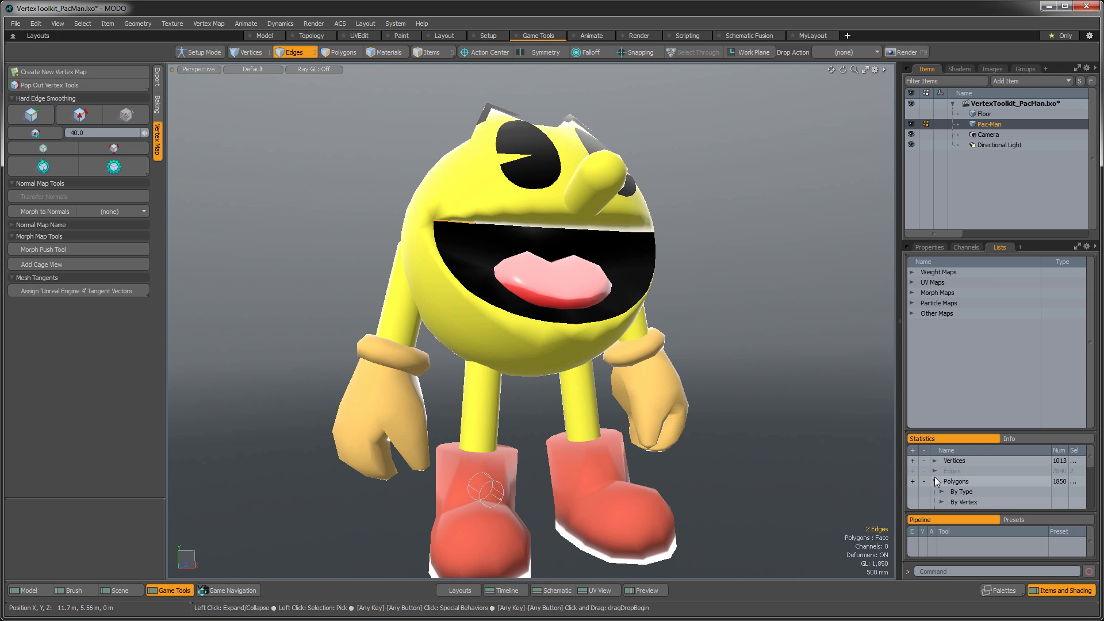
{"action": "left_click", "coordinate": [941, 481]}
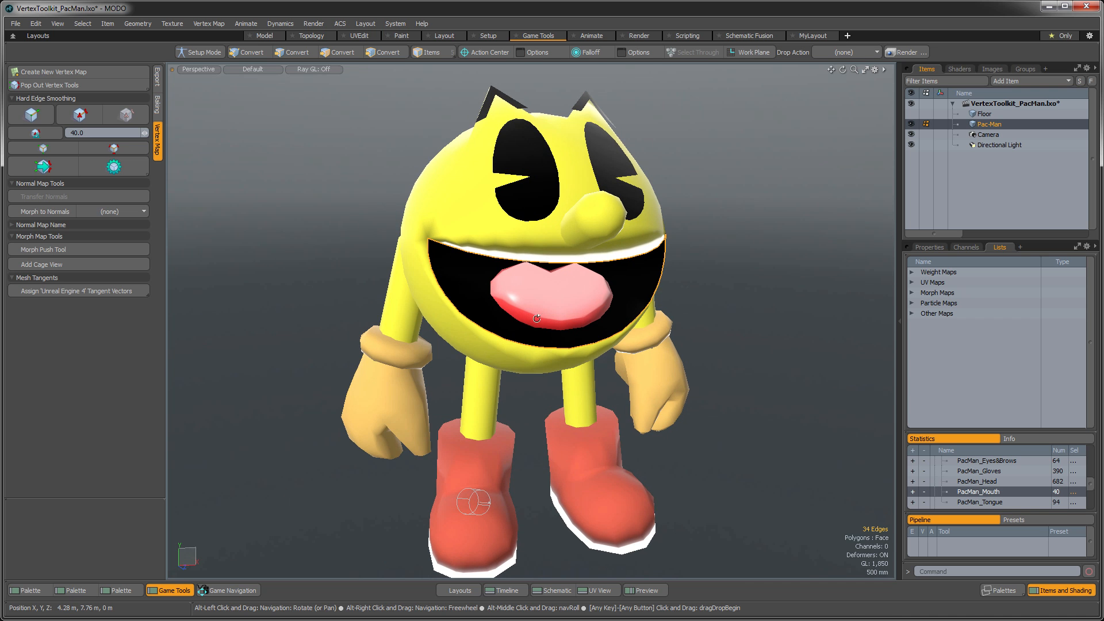
{"action": "left_click", "coordinate": [81, 114]}
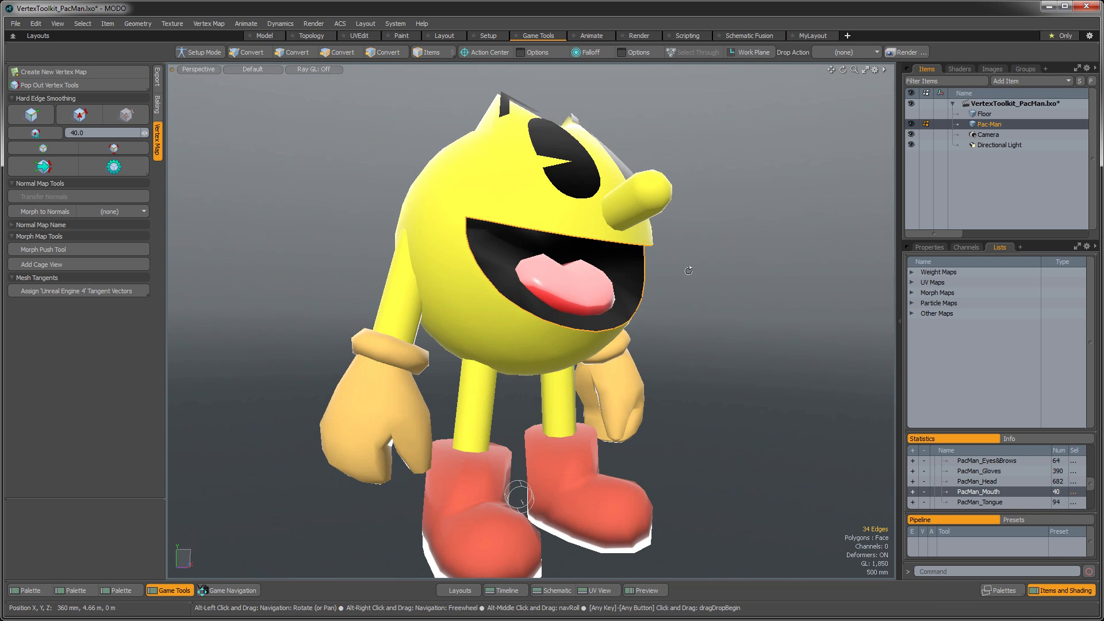
Select 8 edges where Pac-Man's legs meet his boots.
{"action": "left_click", "coordinate": [294, 52]}
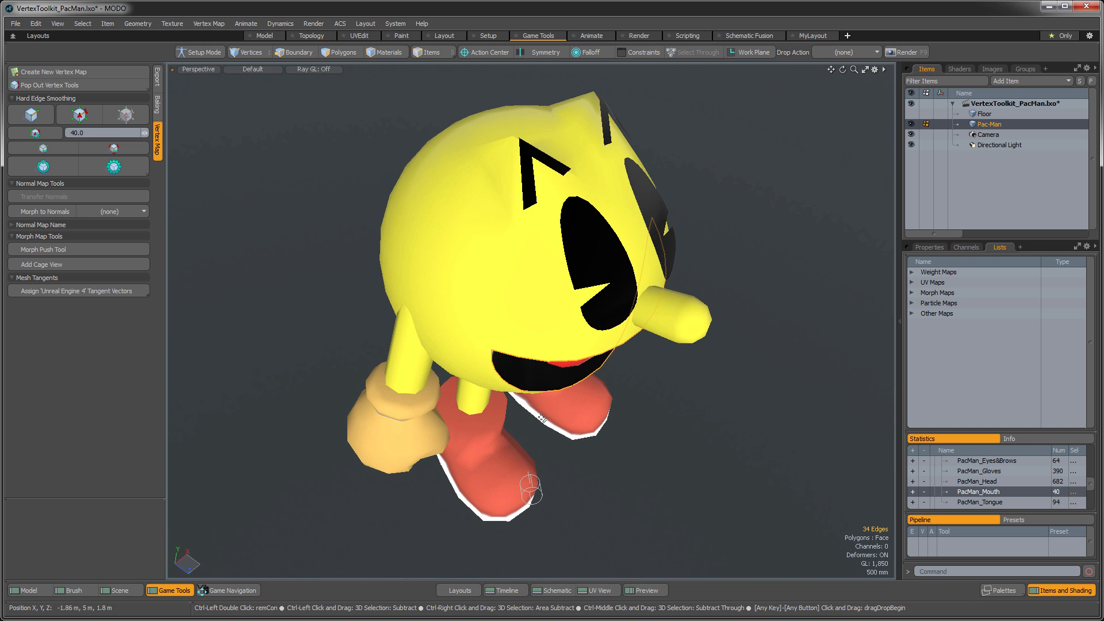
{"action": "left_click", "coordinate": [294, 53]}
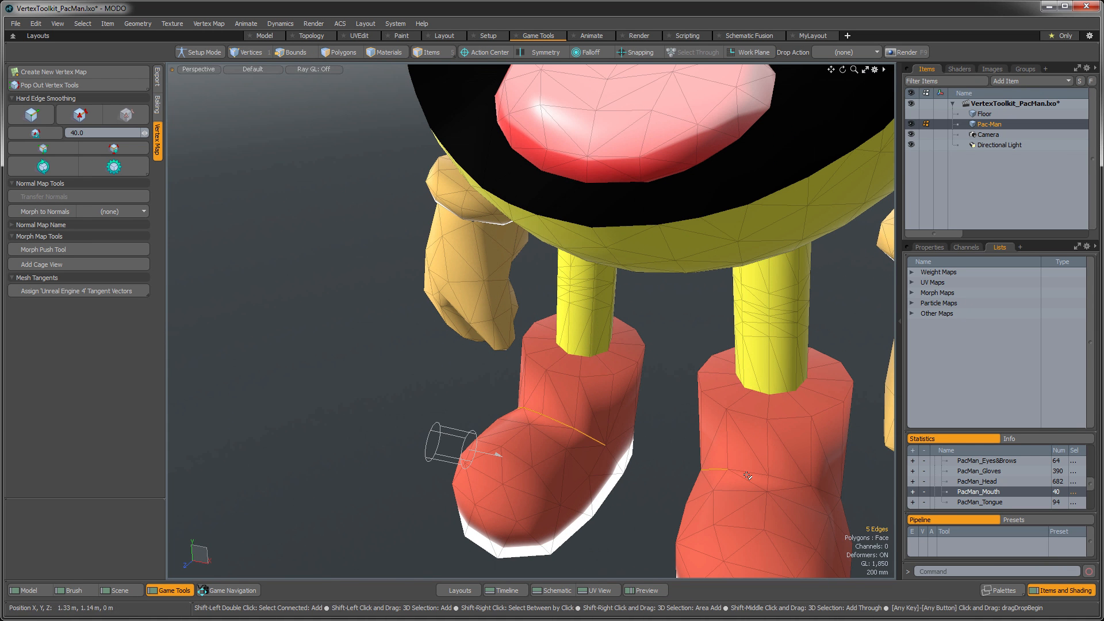
{"action": "left_click", "coordinate": [806, 487]}
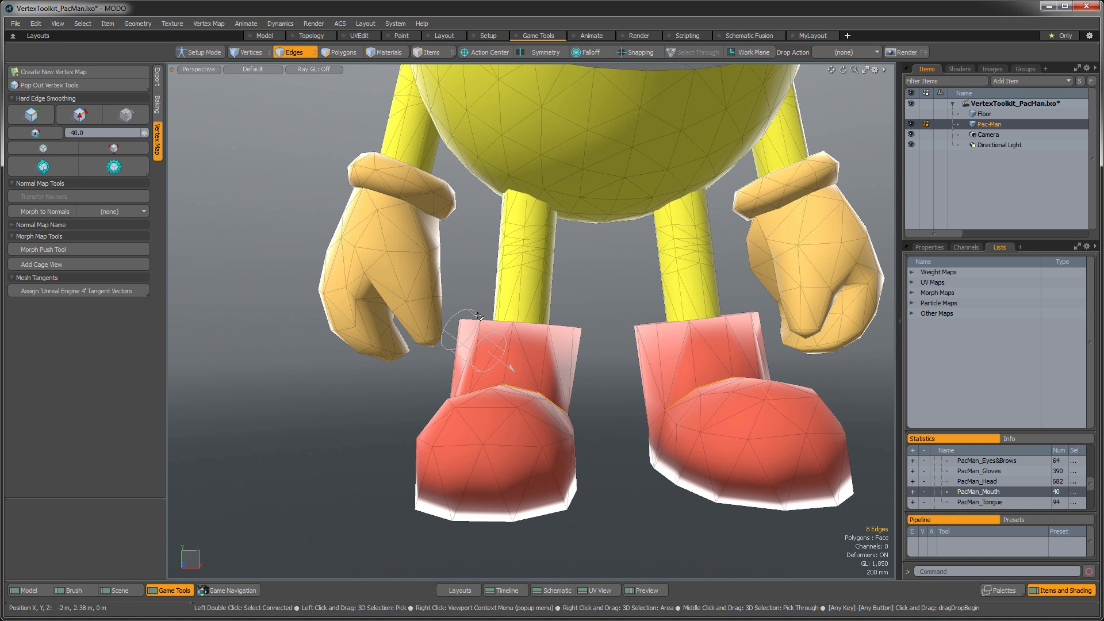
Select the boot sole polygons, then return to Edges mode.
{"action": "left_click", "coordinate": [341, 51]}
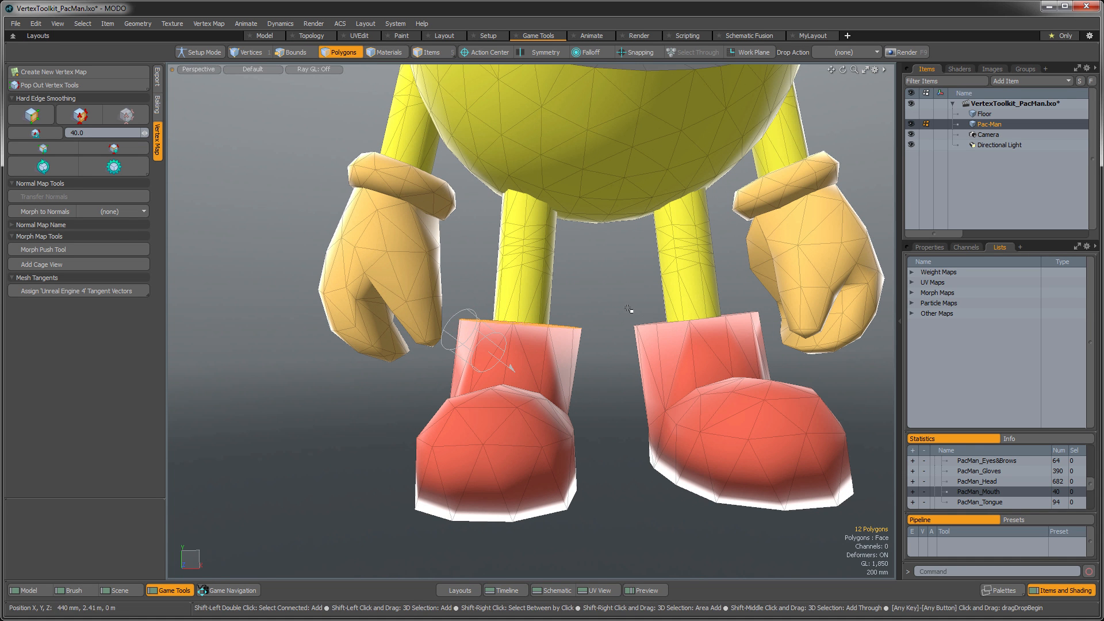
{"action": "left_click", "coordinate": [659, 417]}
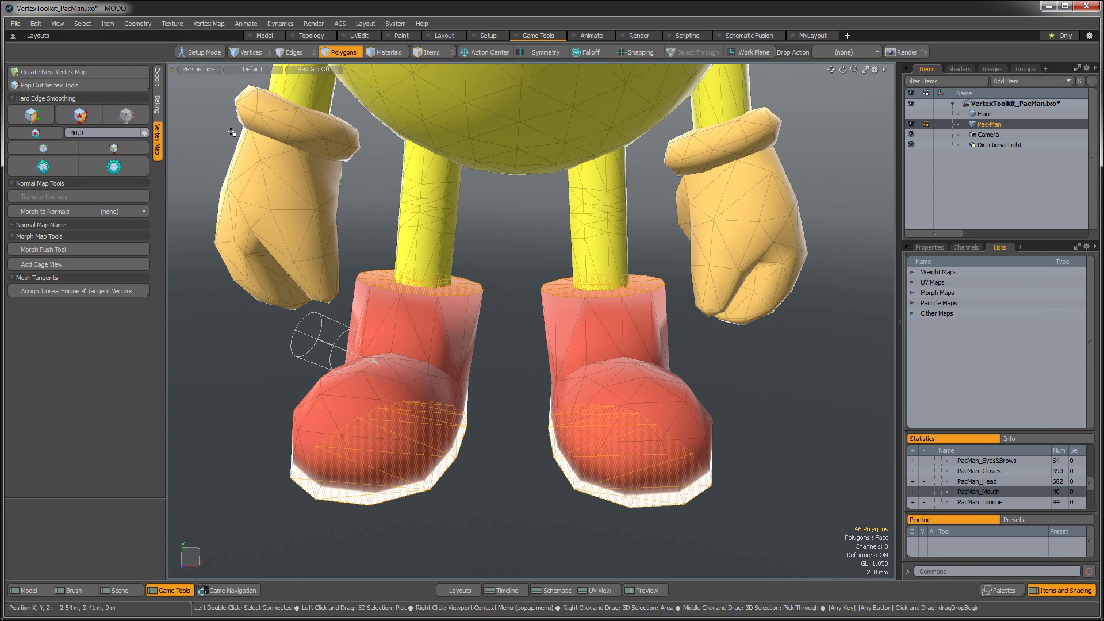
{"action": "left_click", "coordinate": [294, 51]}
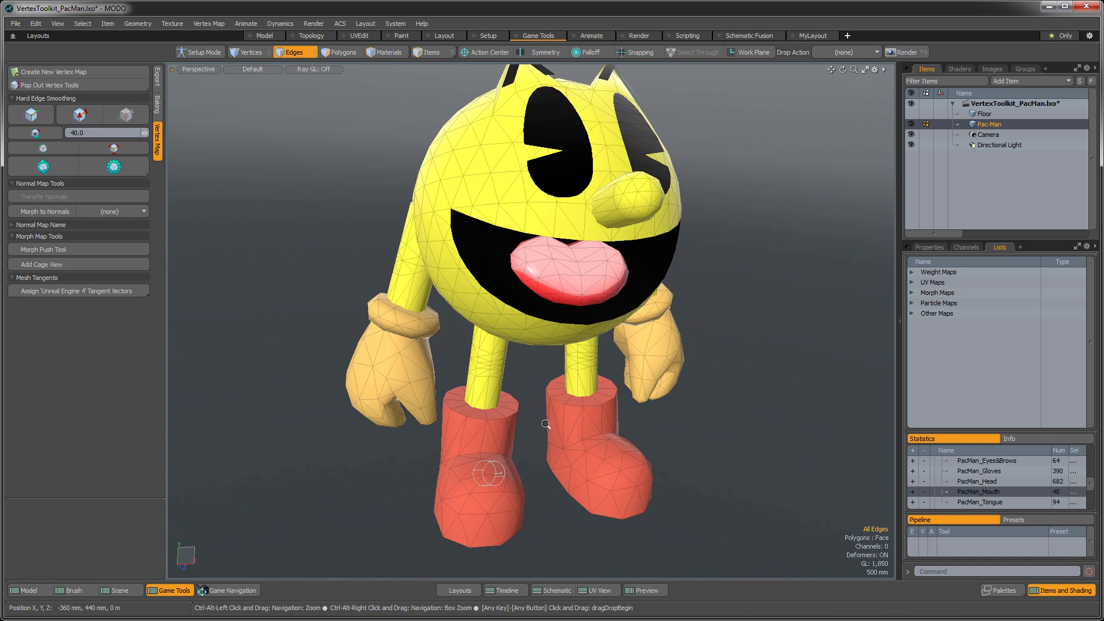
In Polygons mode with nothing selected, recalculate Pac-Man's vertex normals.
{"action": "left_click", "coordinate": [341, 51]}
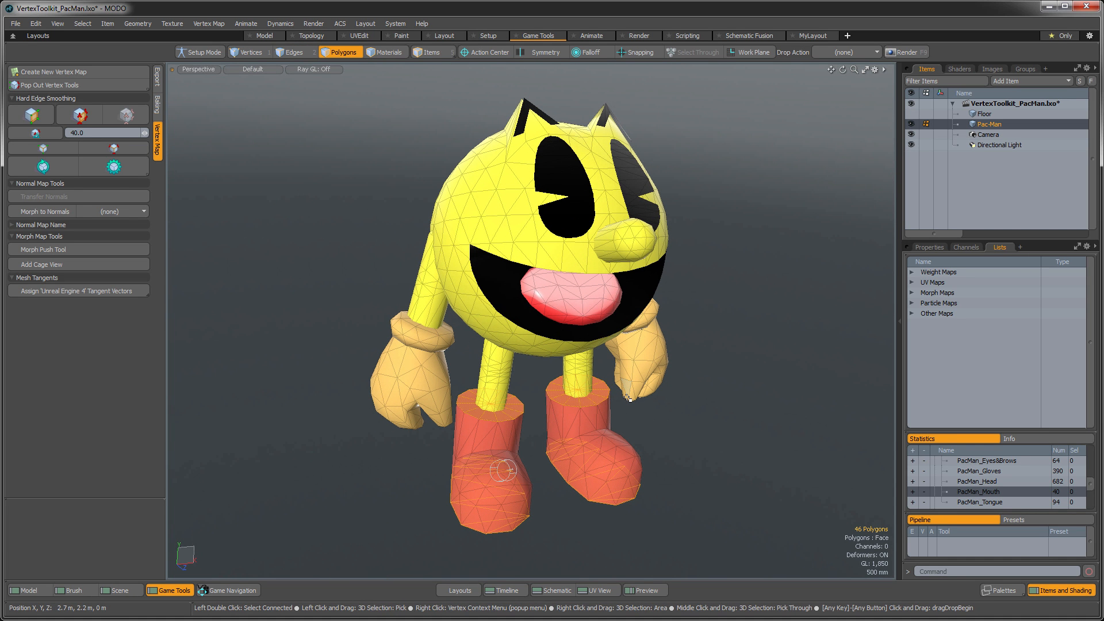
{"action": "left_click", "coordinate": [686, 429]}
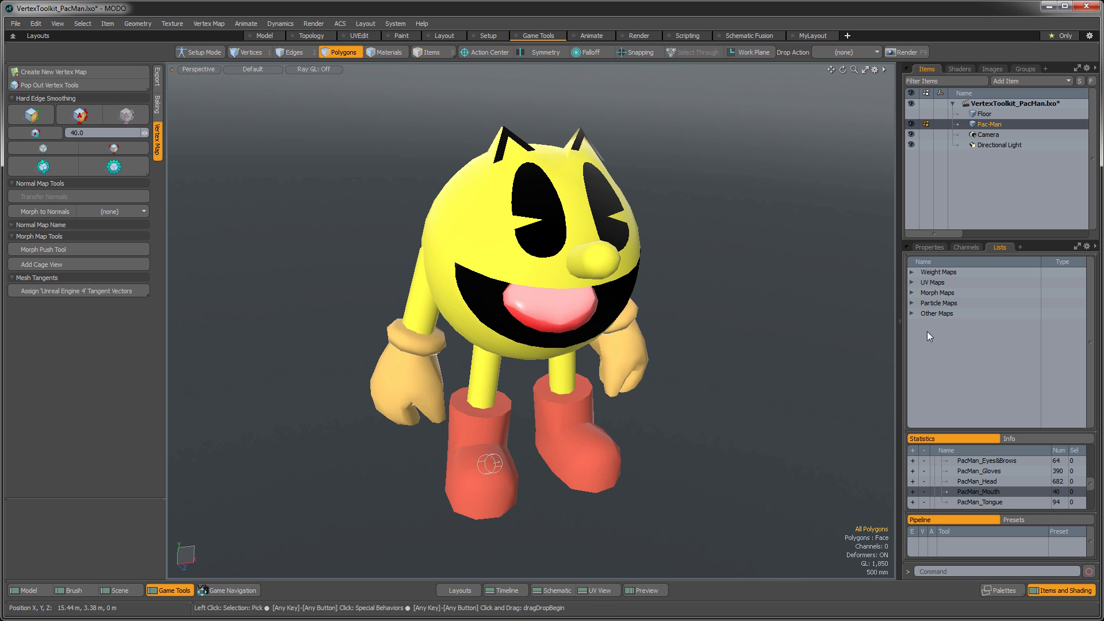
Expand Other Maps to reveal the HardEdges and Vertex Normal maps.
{"action": "left_click", "coordinate": [912, 313]}
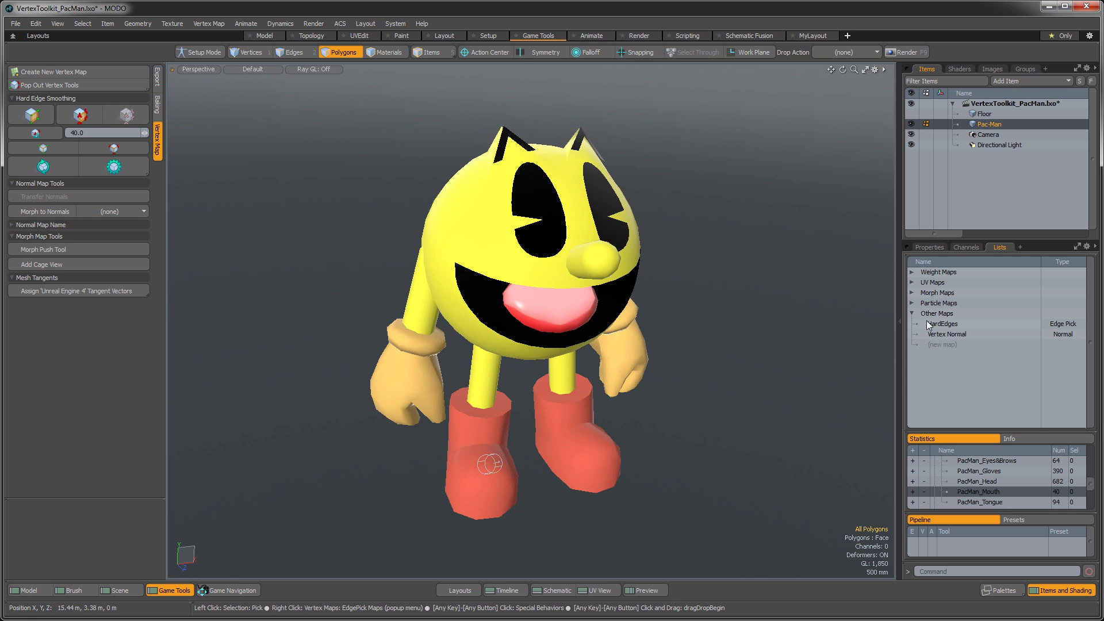
{"action": "mouse_move", "coordinate": [1036, 326]}
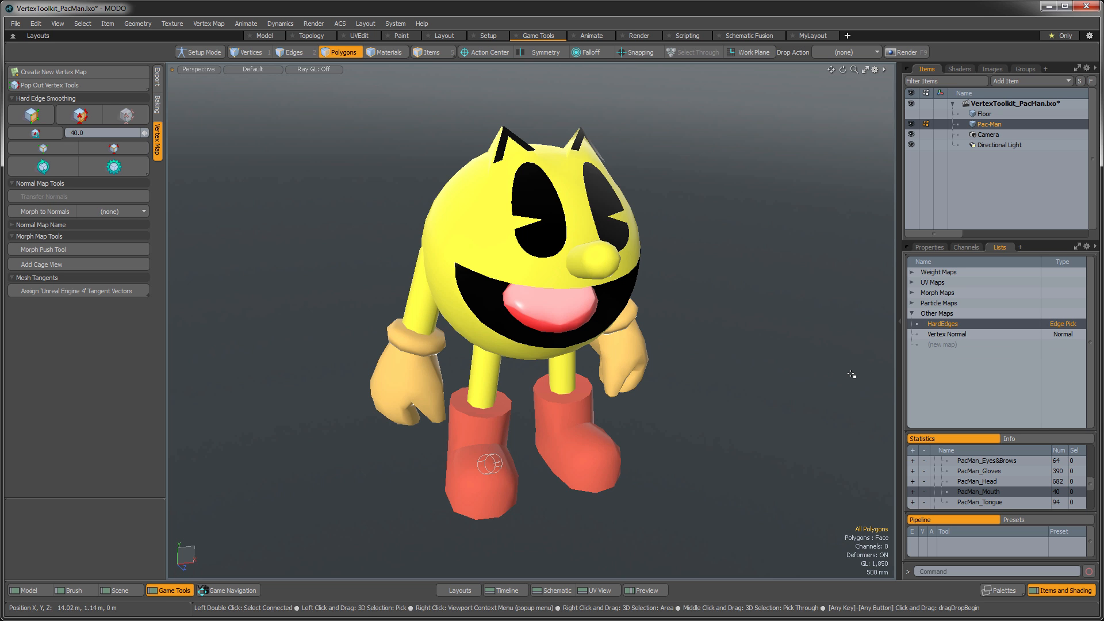
{"action": "mouse_move", "coordinate": [670, 464]}
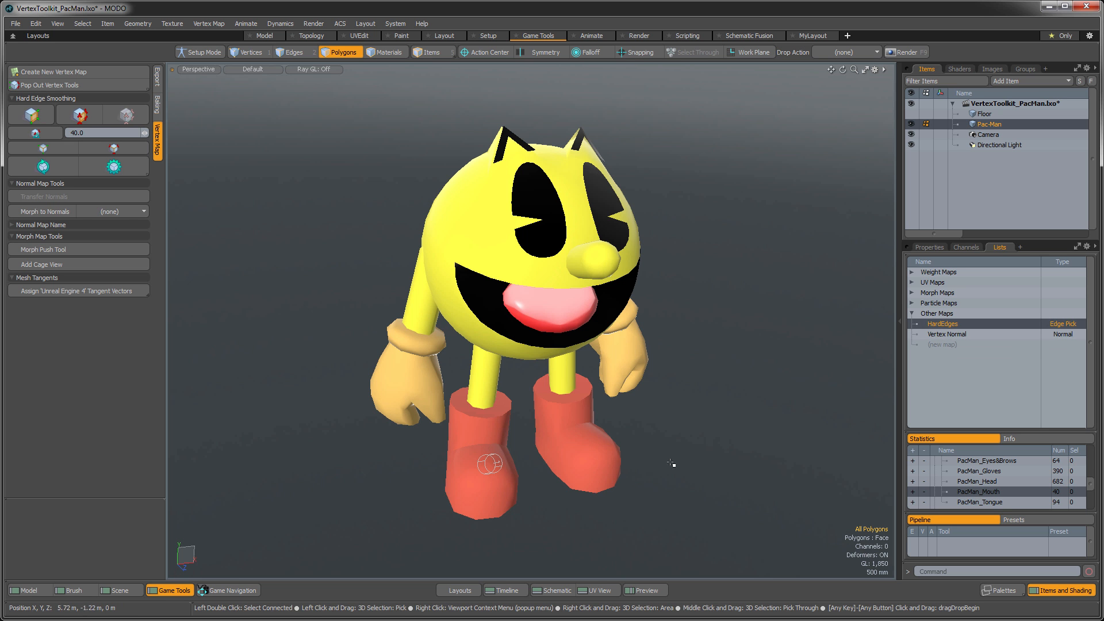
{"action": "mouse_move", "coordinate": [162, 104]}
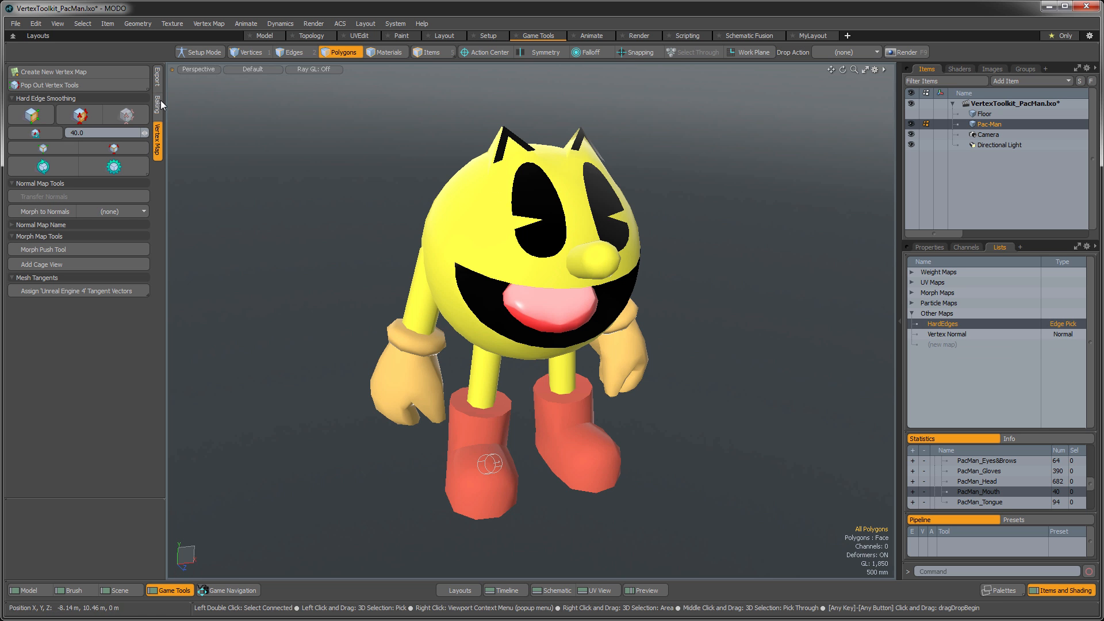
Show the Unreal Engine 4 preset's FBX export options in the Export tab.
{"action": "left_click", "coordinate": [157, 77]}
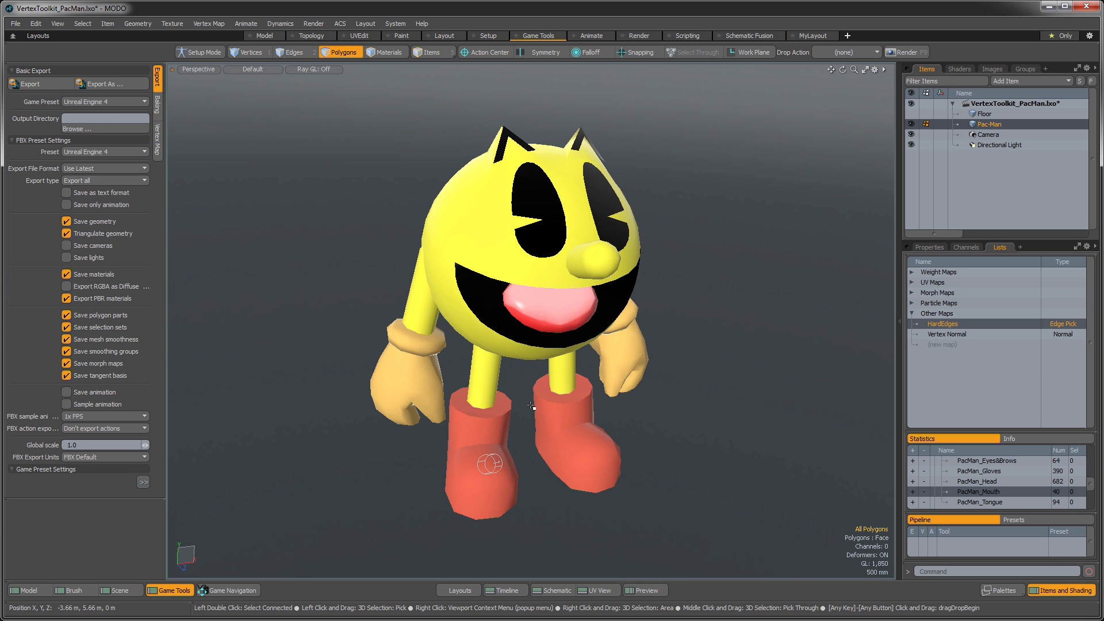
{"action": "mouse_move", "coordinate": [745, 430]}
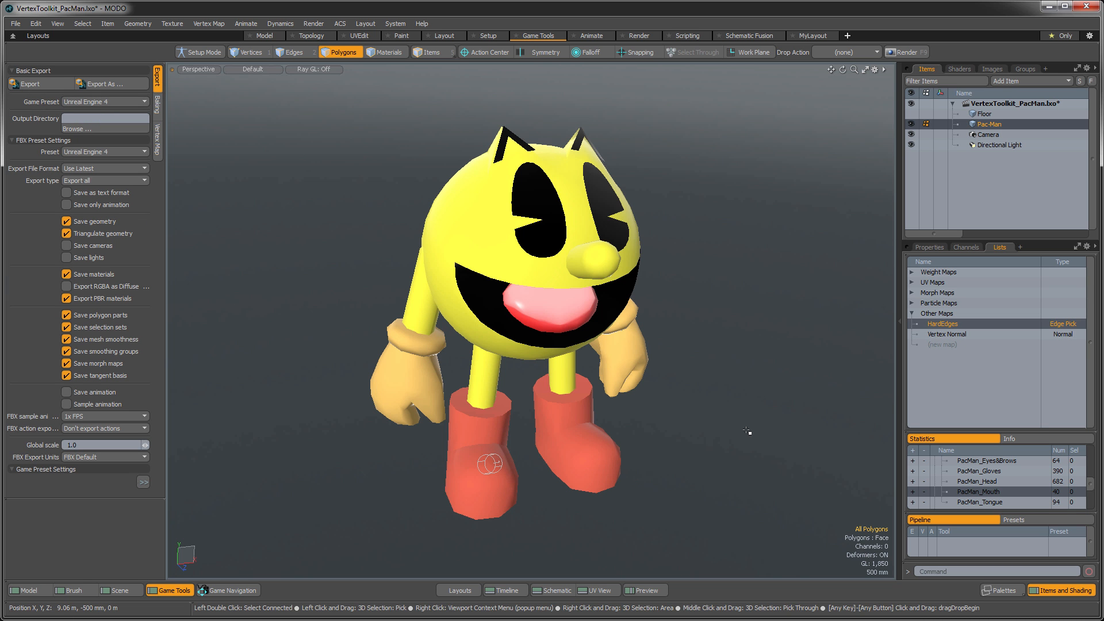